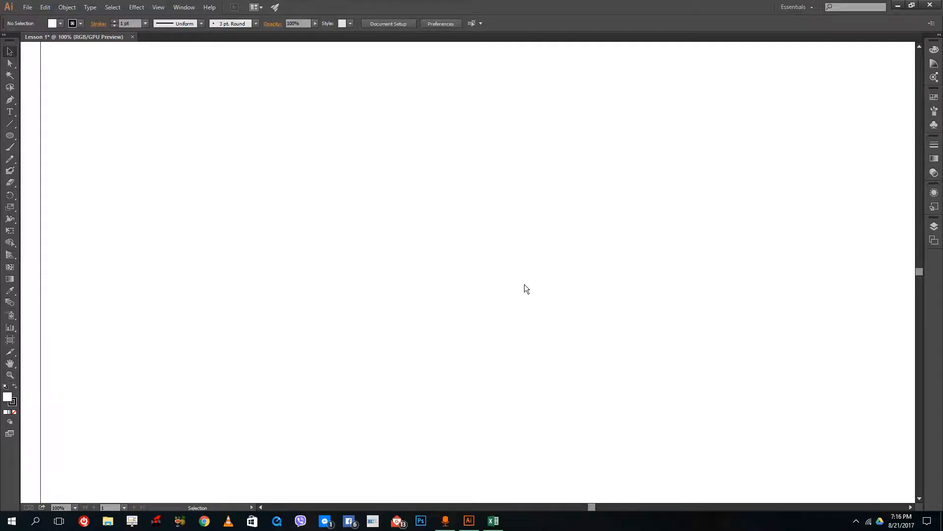
- Close the blank Lesson 1 document
{"action": "left_click", "coordinate": [27, 7]}
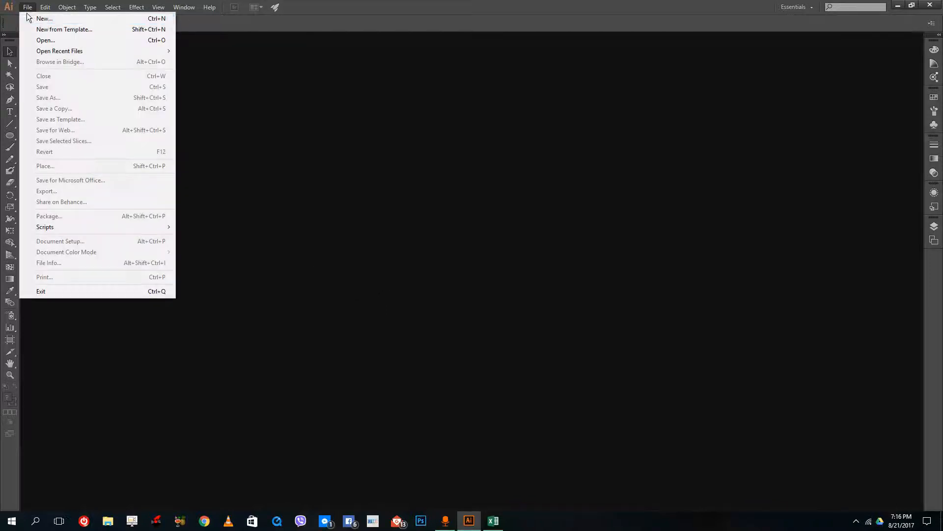
- Start a new document and set how many artboards it gets
{"action": "left_click", "coordinate": [44, 18]}
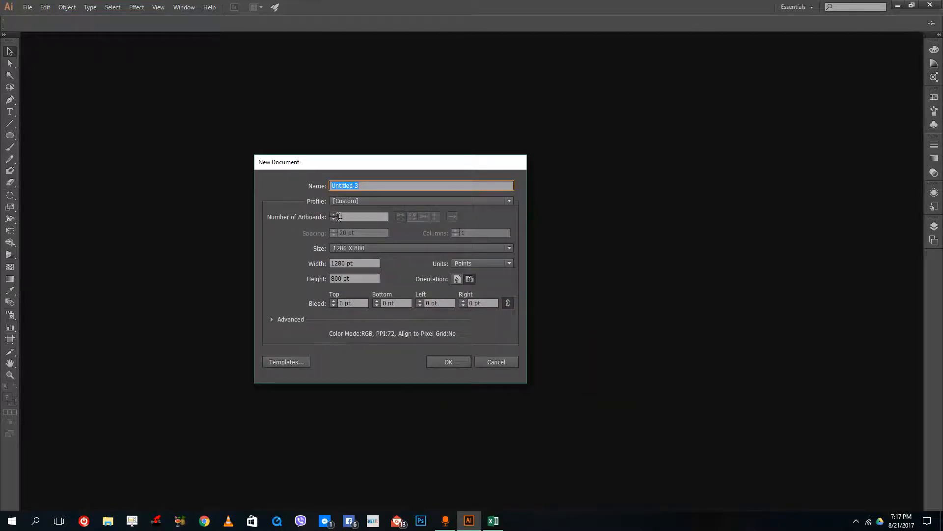
{"action": "left_click", "coordinate": [360, 216]}
{"action": "type", "text": "4"}
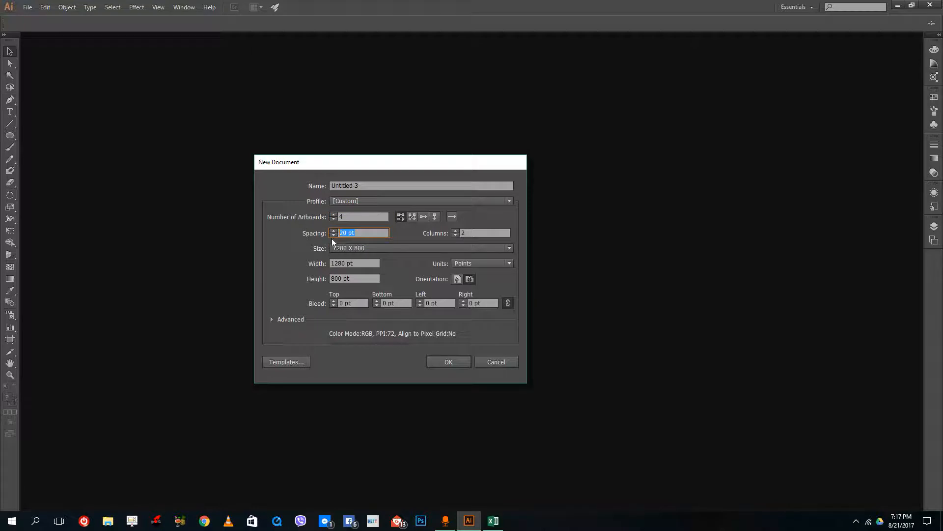
{"action": "mouse_move", "coordinate": [380, 247]}
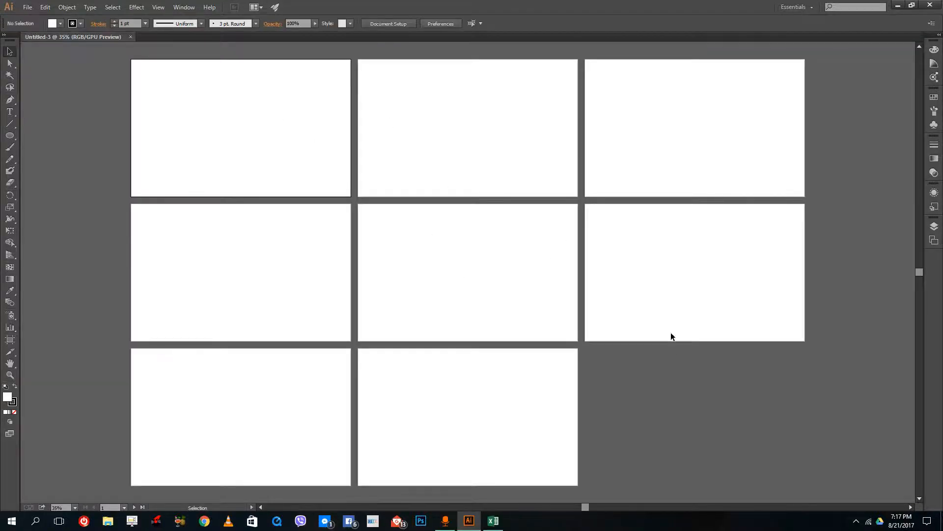
{"action": "mouse_move", "coordinate": [437, 326]}
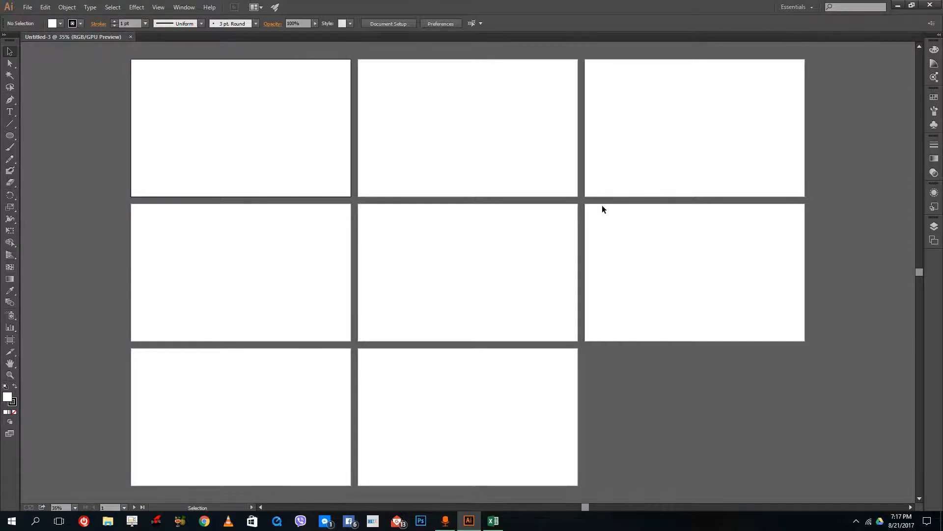
{"action": "mouse_move", "coordinate": [581, 174]}
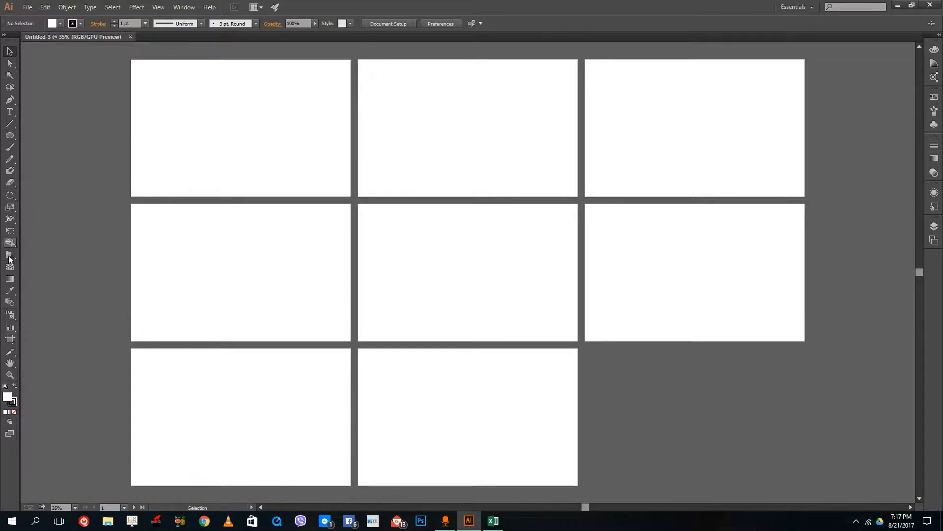
{"action": "left_click", "coordinate": [10, 136]}
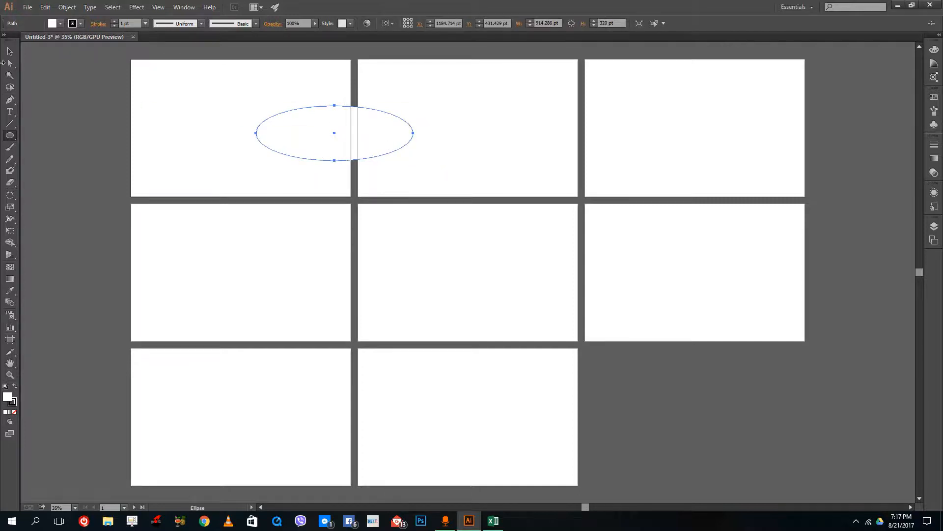
{"action": "left_click_drag", "start_coordinate": [334, 132], "coordinate": [77, 112]}
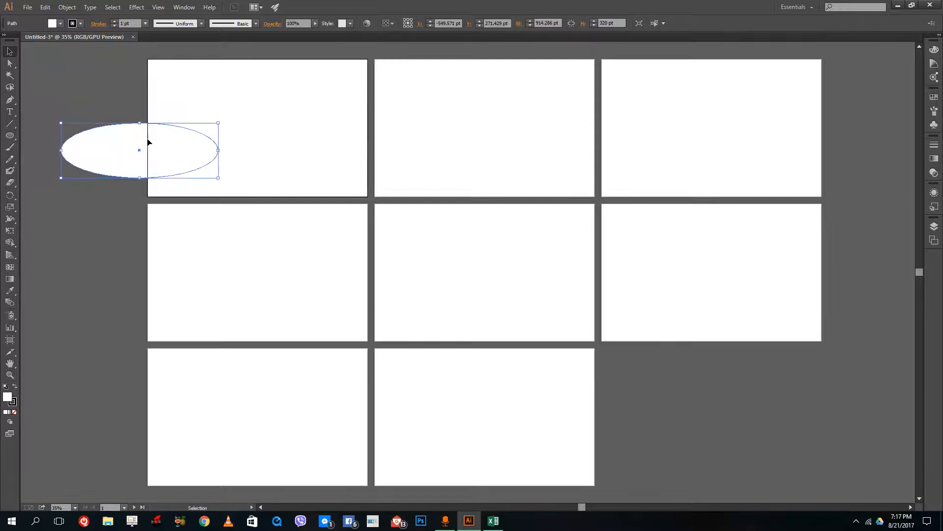
{"action": "key", "text": "Delete"}
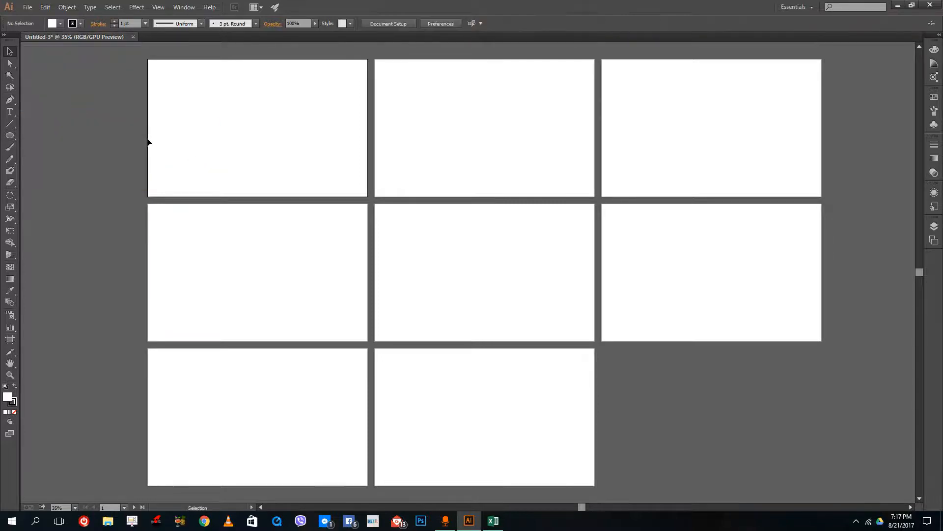
{"action": "scroll", "scroll_direction": "up", "scroll_amount": 3}
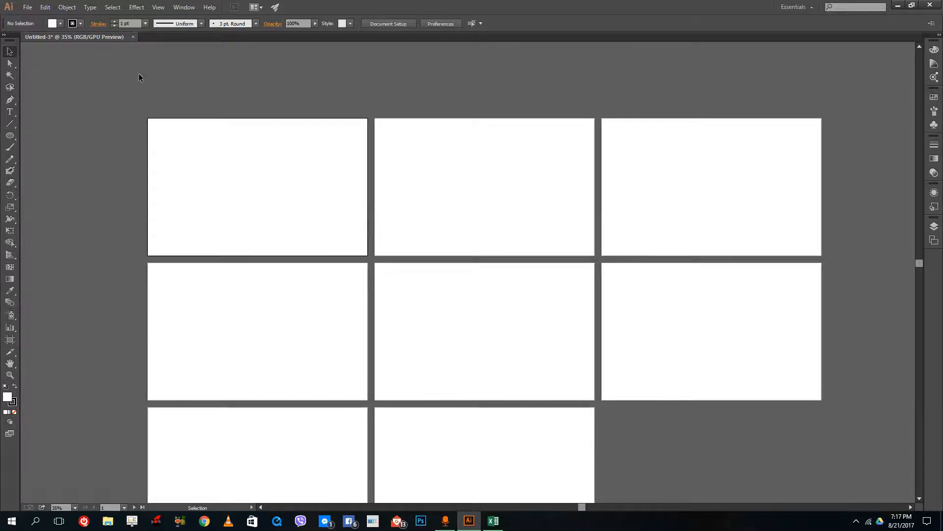
{"action": "mouse_move", "coordinate": [111, 88]}
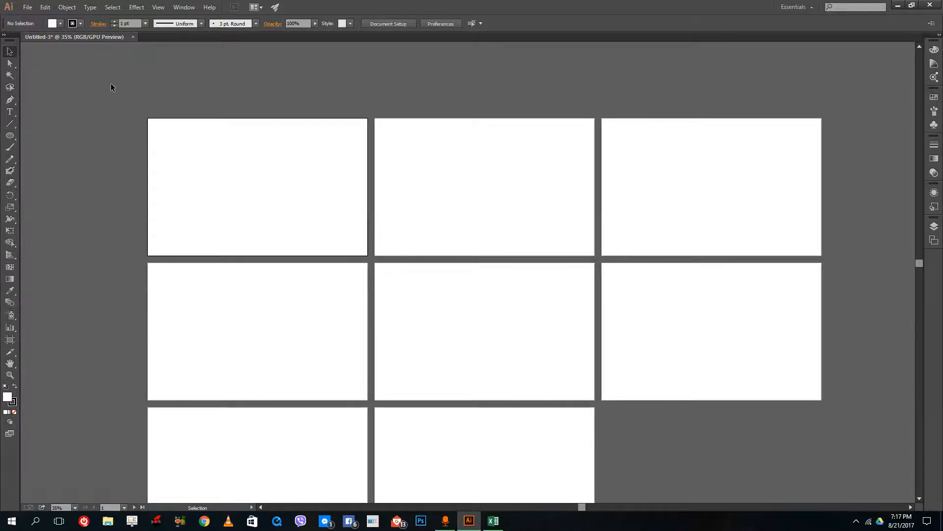
{"action": "mouse_move", "coordinate": [126, 117]}
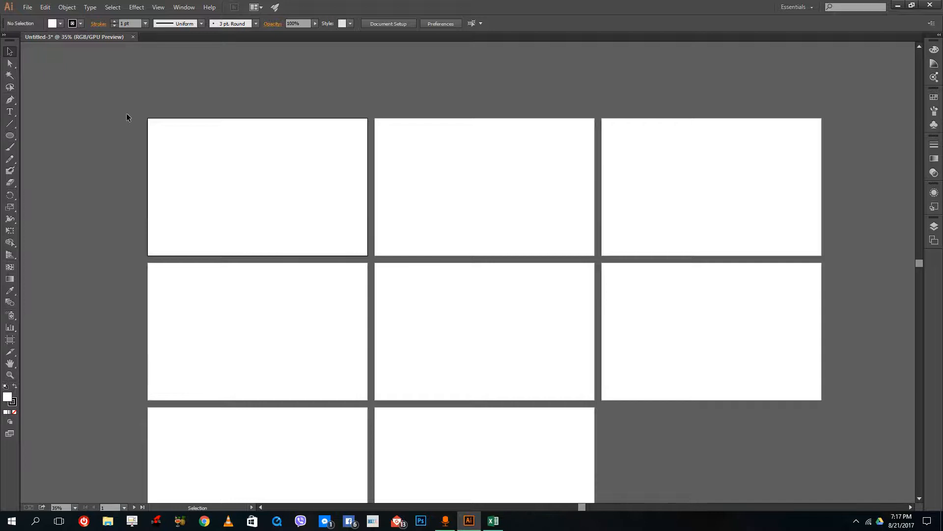
{"action": "mouse_move", "coordinate": [178, 182]}
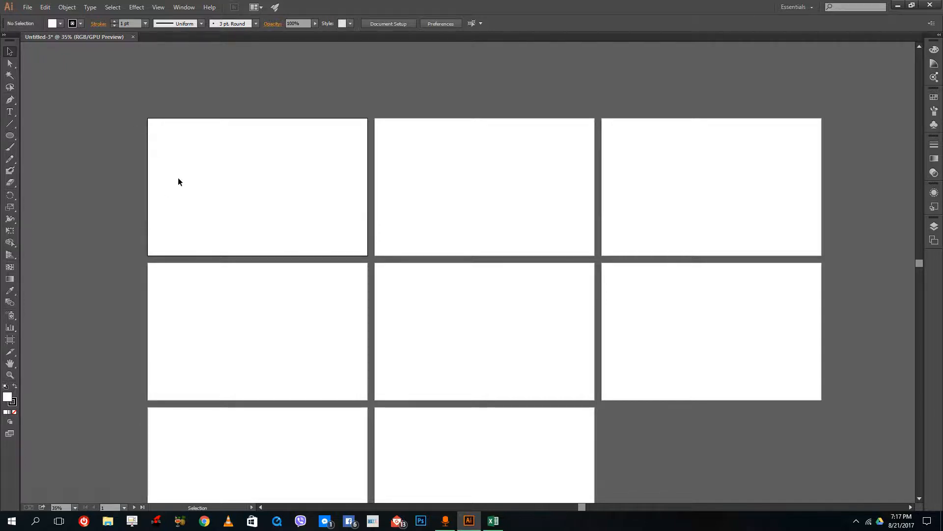
{"action": "mouse_move", "coordinate": [60, 305]}
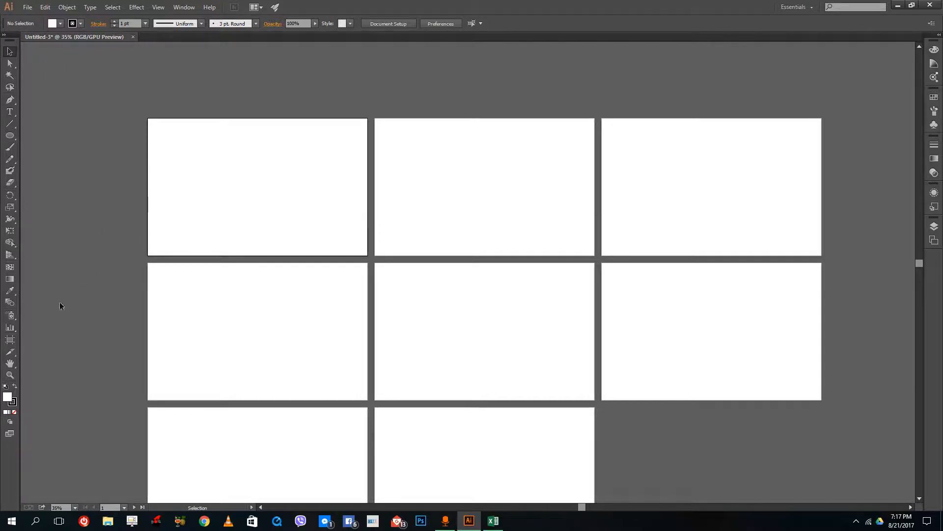
{"action": "mouse_move", "coordinate": [10, 340]}
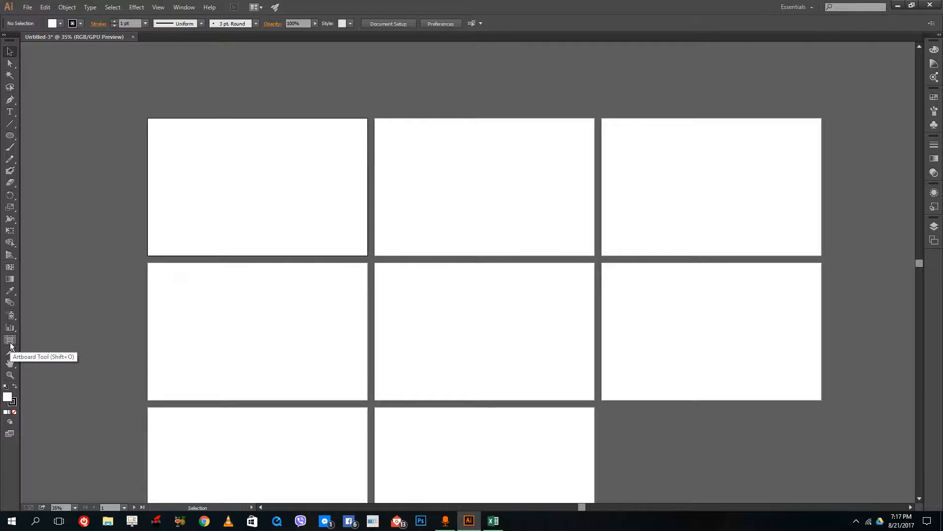
- Switch to the Artboard Tool and select Artboard 8 to reposition it
{"action": "left_click", "coordinate": [10, 339]}
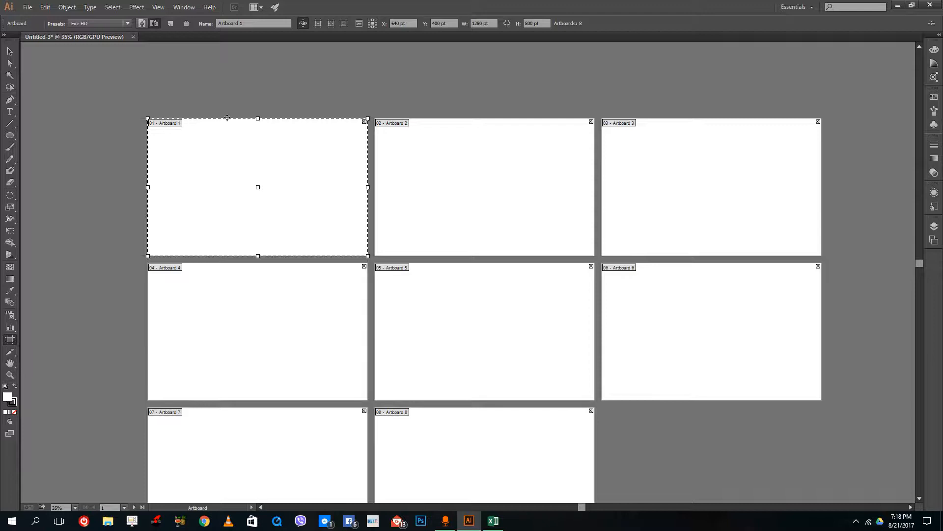
{"action": "mouse_move", "coordinate": [537, 437]}
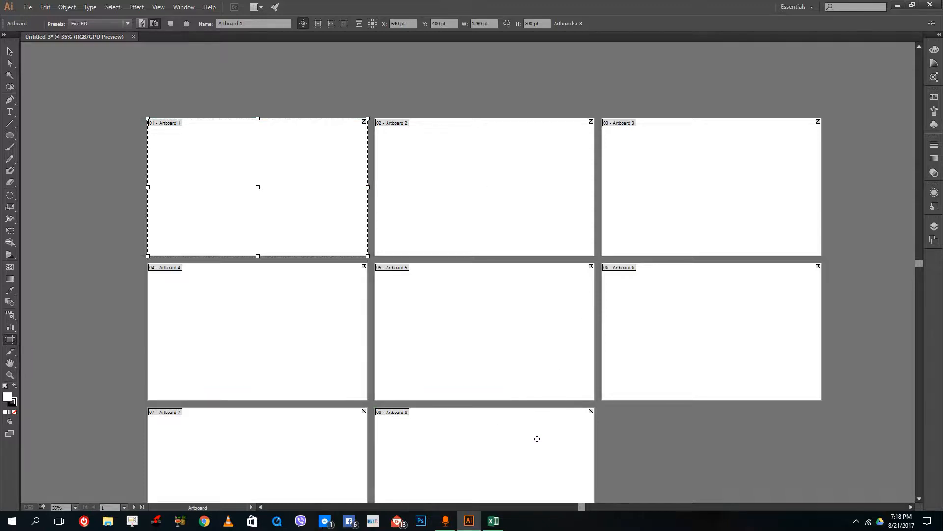
{"action": "left_click", "coordinate": [591, 411]}
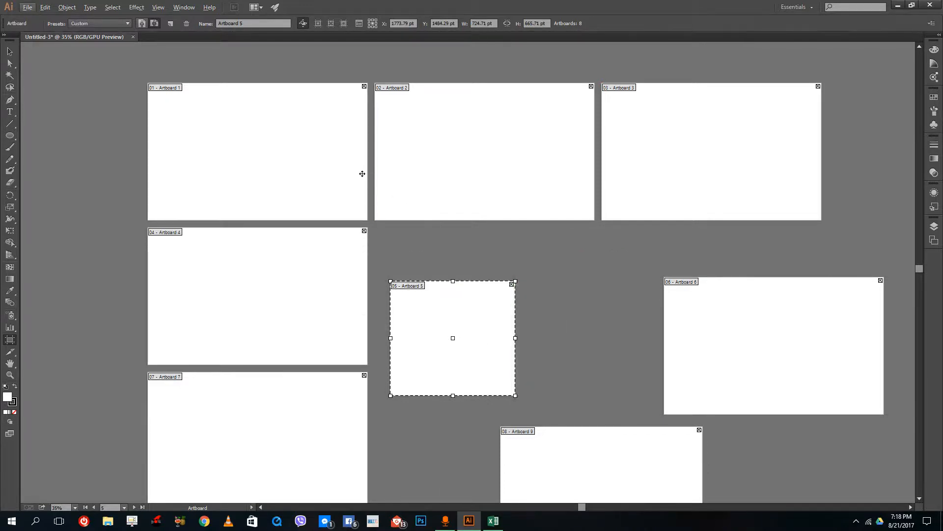
{"action": "mouse_move", "coordinate": [446, 325]}
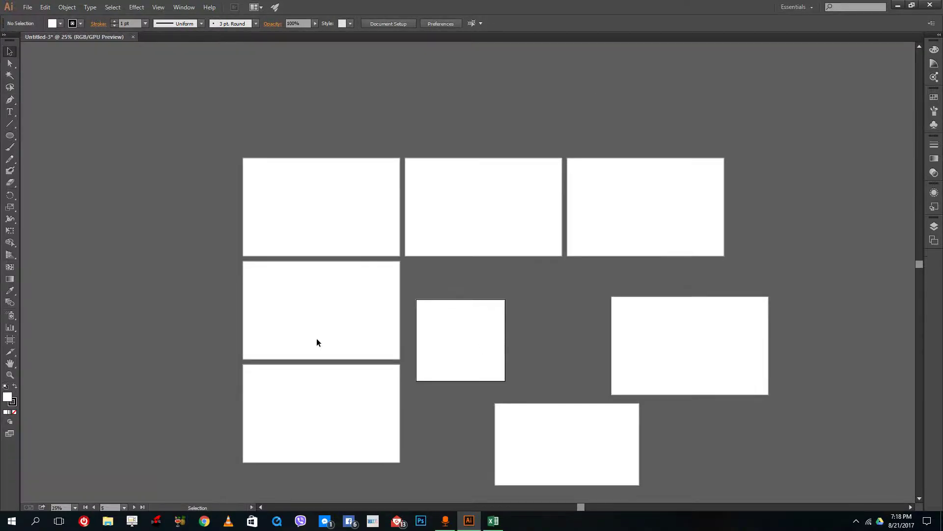
{"action": "left_click", "coordinate": [10, 375]}
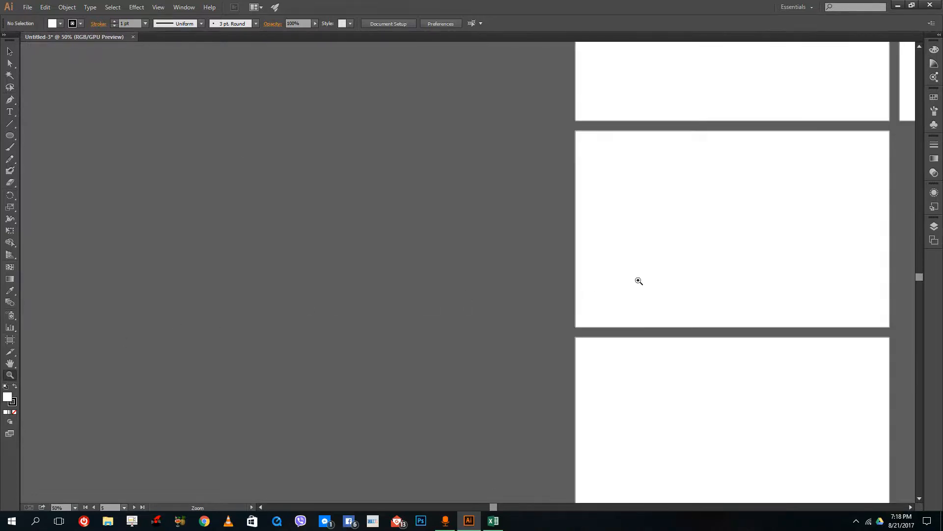
{"action": "left_click", "coordinate": [639, 281]}
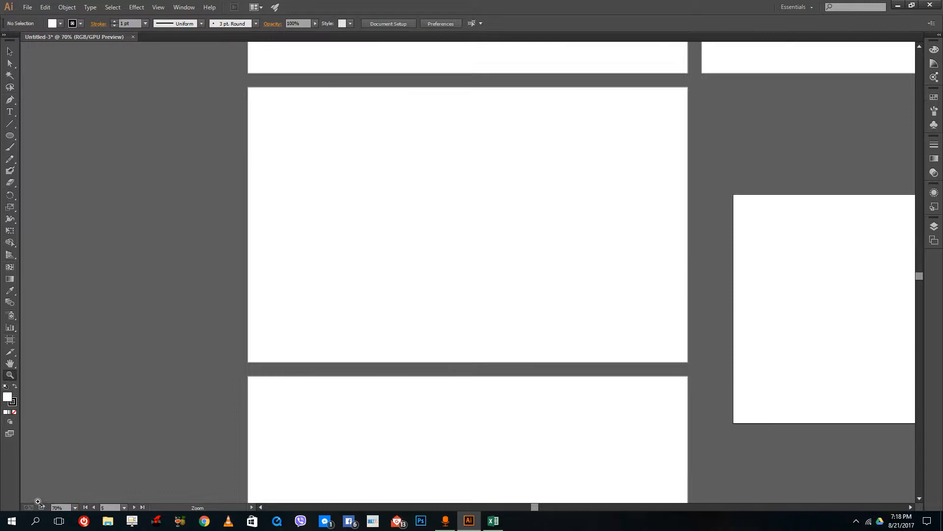
{"action": "mouse_move", "coordinate": [433, 213]}
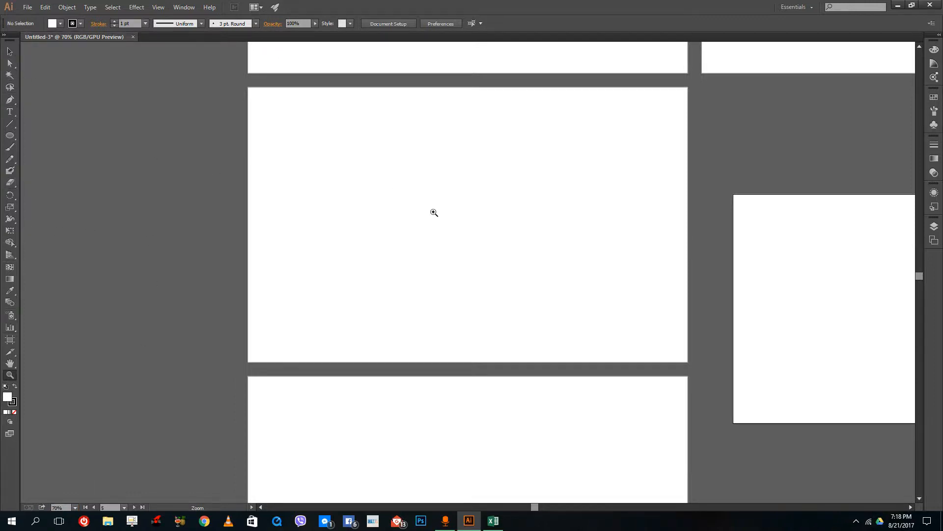
{"action": "mouse_move", "coordinate": [527, 212]}
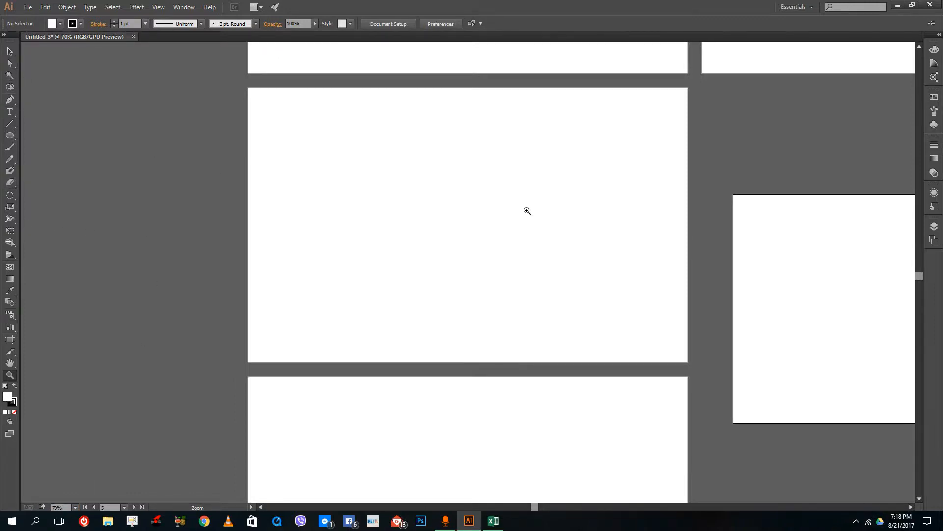
{"action": "mouse_move", "coordinate": [934, 201]}
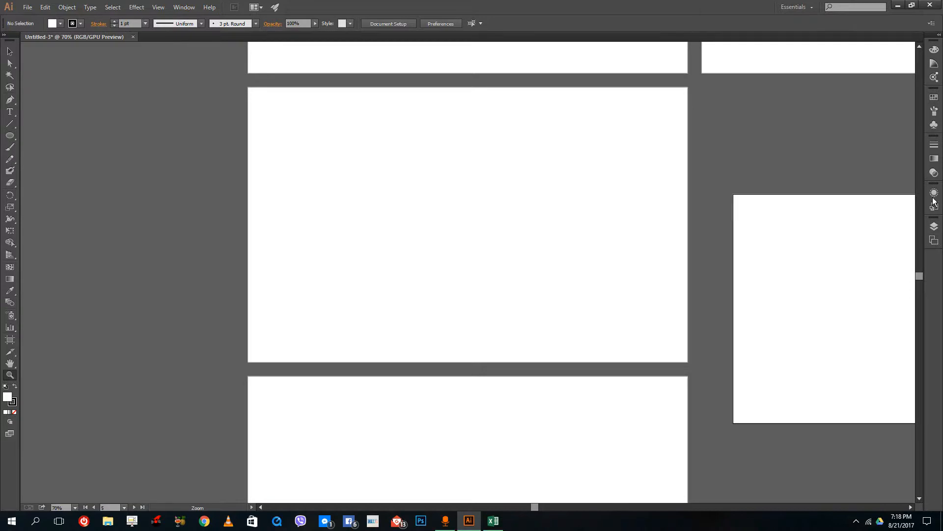
{"action": "mouse_move", "coordinate": [475, 201]}
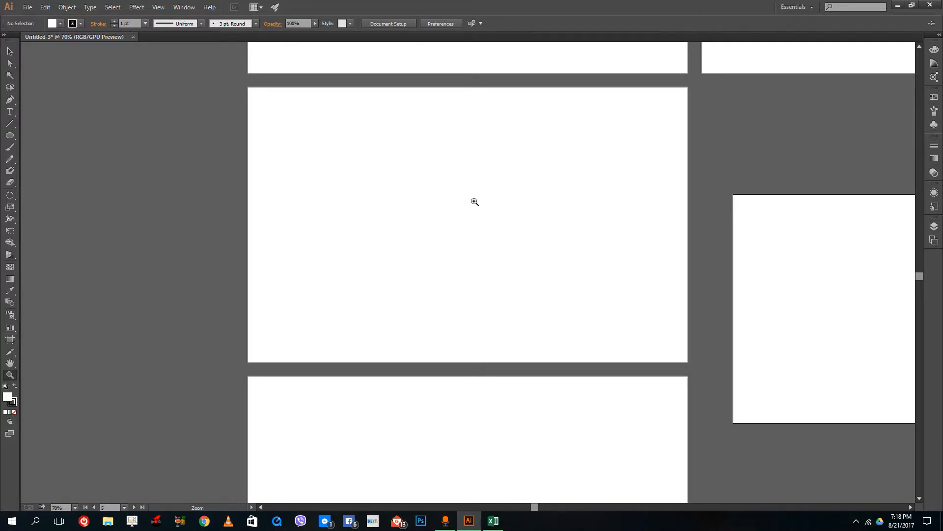
- With the Artboard Tool active, show the Artboards panel and edit Artboard 1's name
{"action": "left_click", "coordinate": [10, 341]}
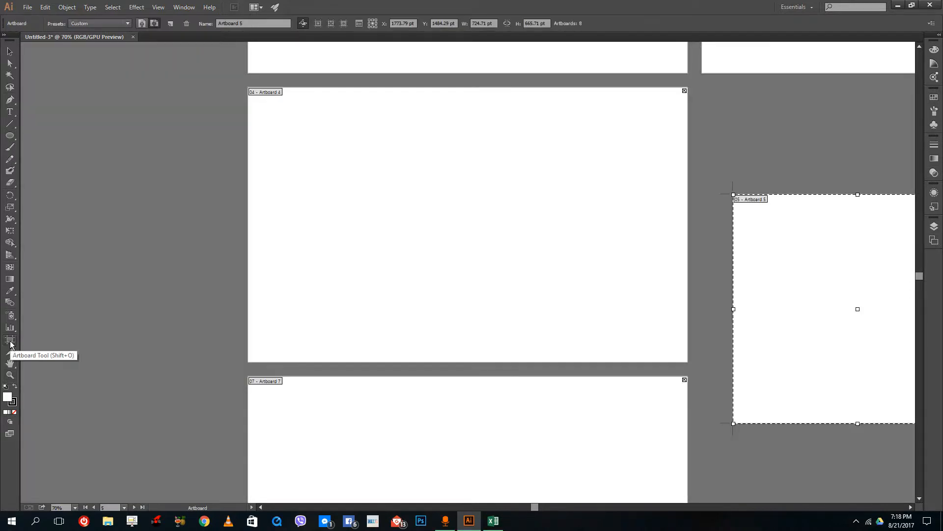
{"action": "mouse_move", "coordinate": [263, 97]}
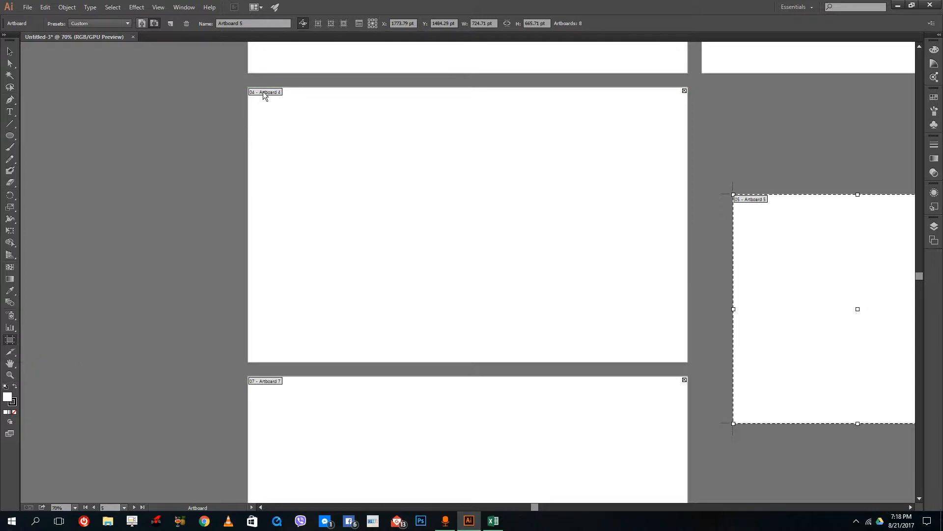
{"action": "left_click", "coordinate": [184, 6]}
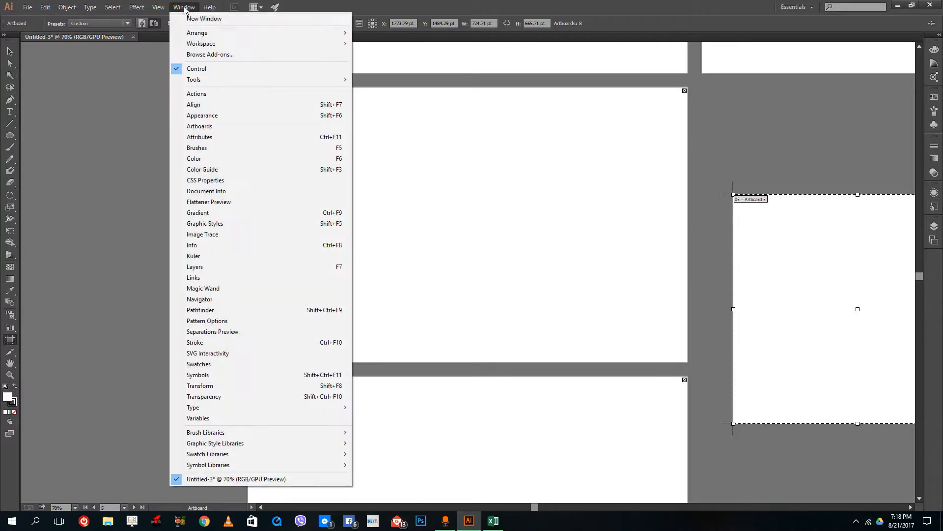
{"action": "mouse_move", "coordinate": [202, 115]}
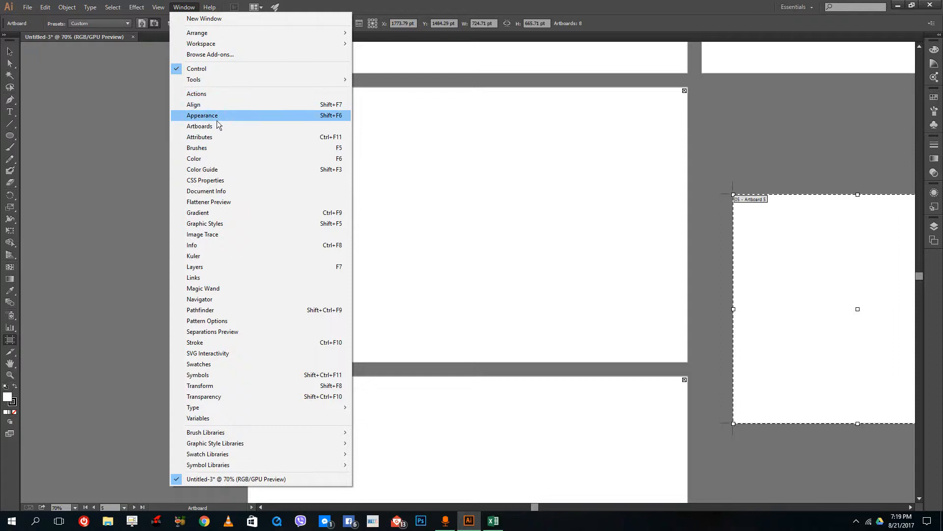
{"action": "left_click", "coordinate": [199, 126]}
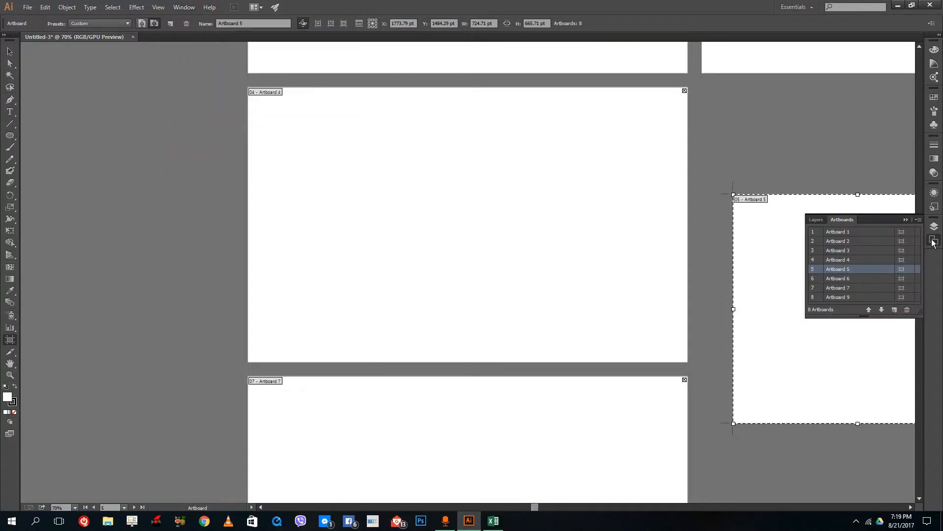
{"action": "mouse_move", "coordinate": [844, 249]}
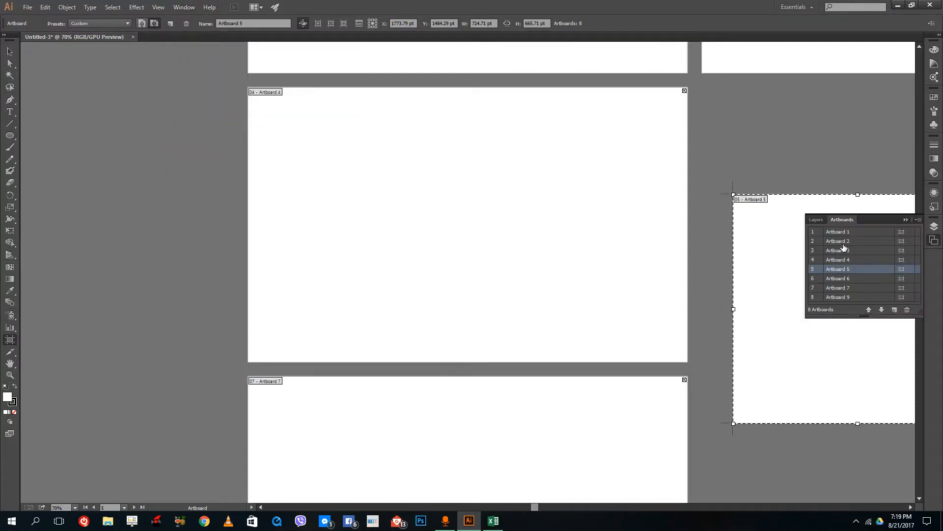
{"action": "left_click", "coordinate": [837, 232]}
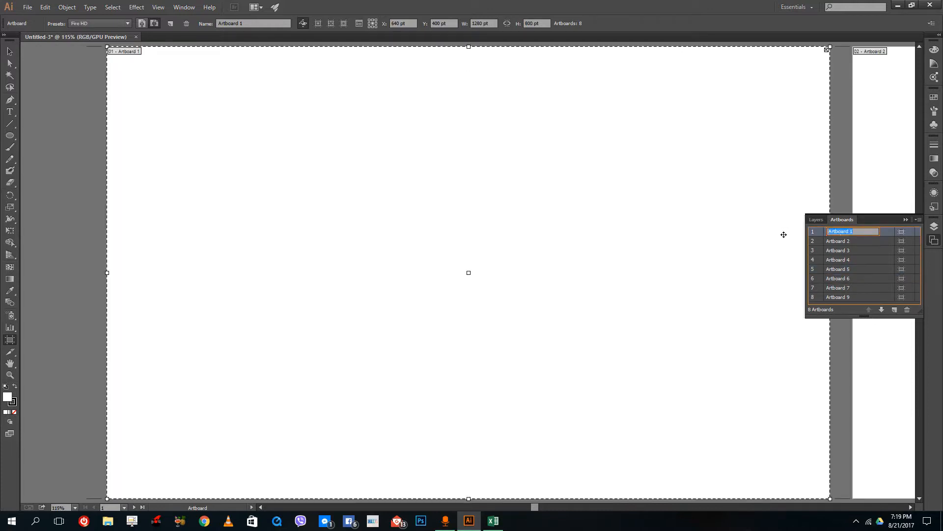
- Name Artboard 1 'Space 1', move it down to third place, and delete Artboard 5
{"action": "type", "text": "Space 1"}
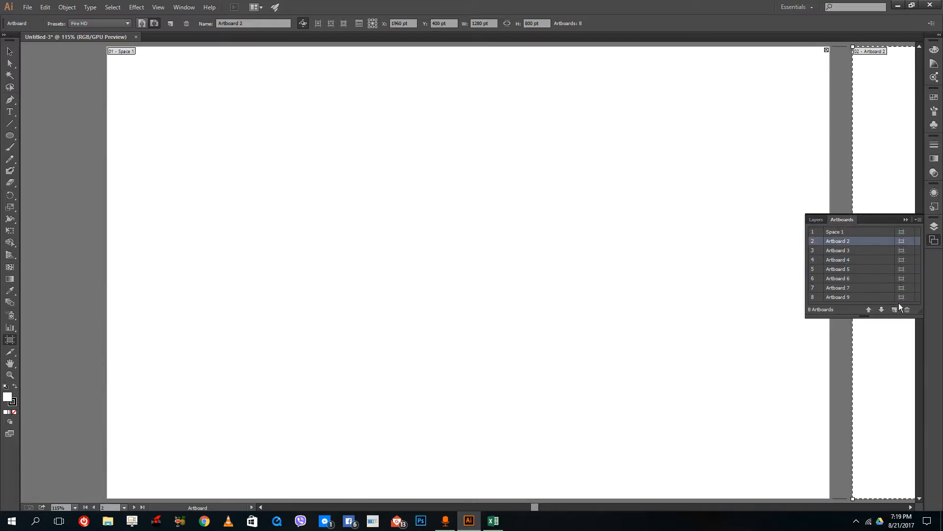
{"action": "left_click", "coordinate": [882, 309]}
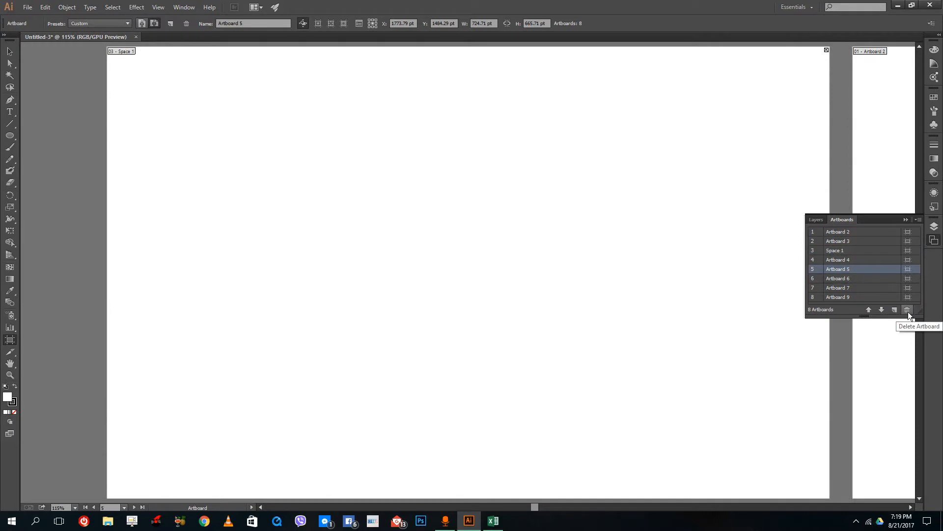
{"action": "mouse_move", "coordinate": [909, 316]}
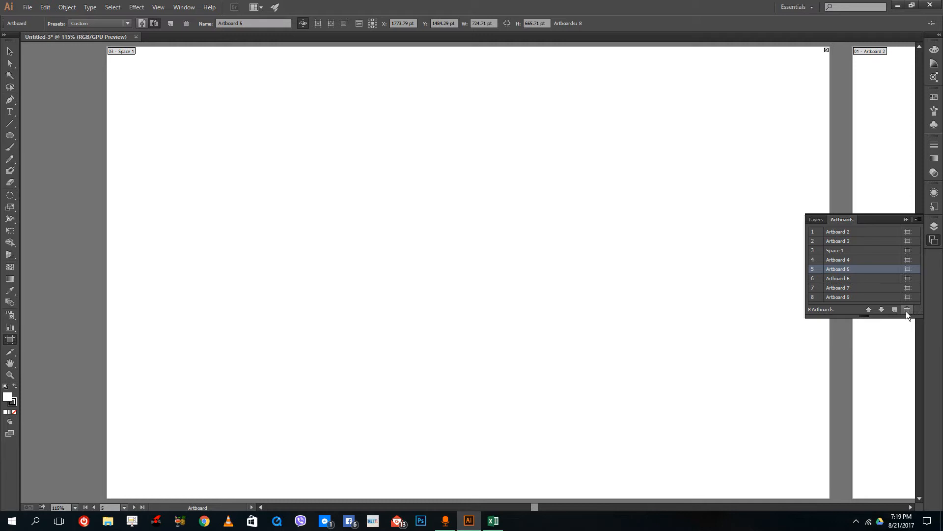
{"action": "left_click", "coordinate": [908, 309]}
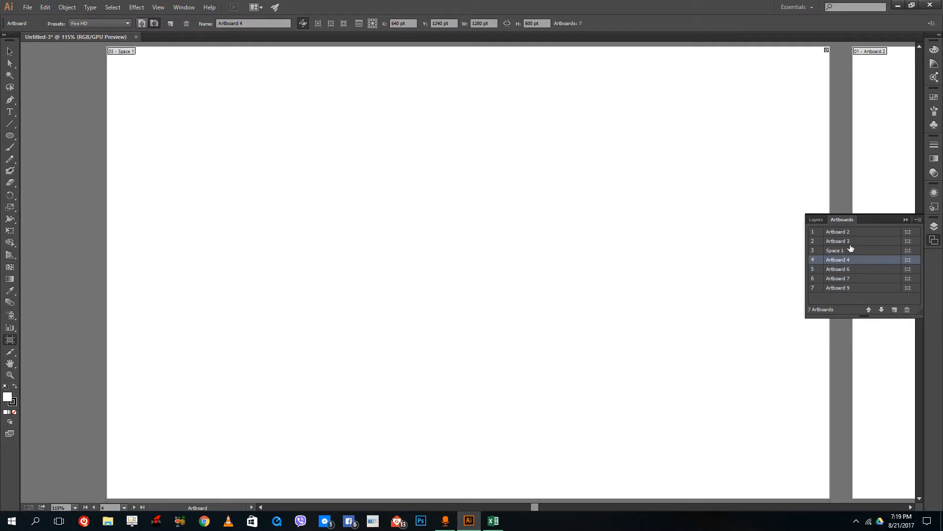
{"action": "mouse_move", "coordinate": [869, 259]}
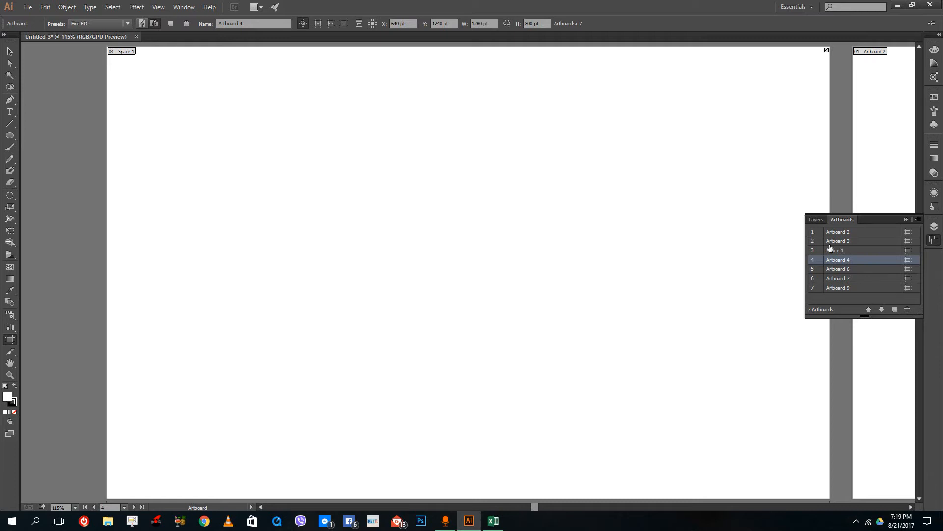
{"action": "mouse_move", "coordinate": [801, 245]}
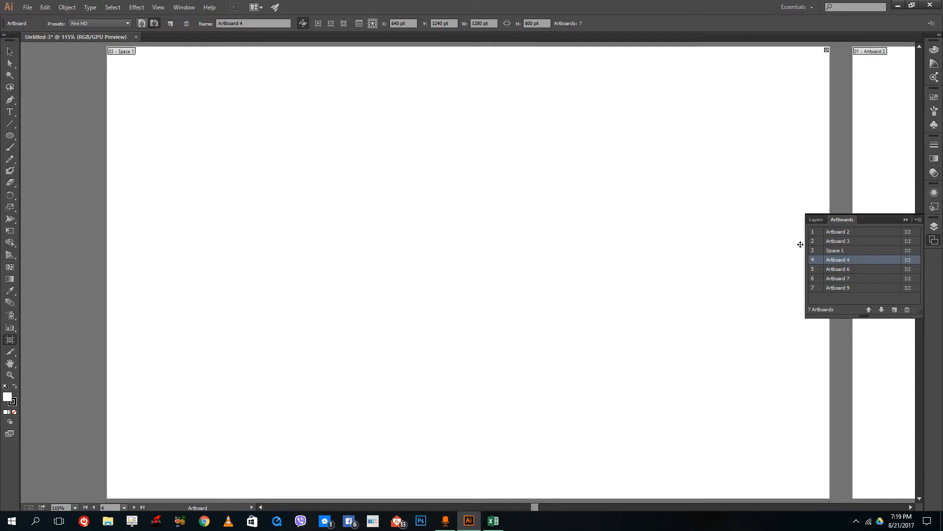
{"action": "mouse_move", "coordinate": [873, 246]}
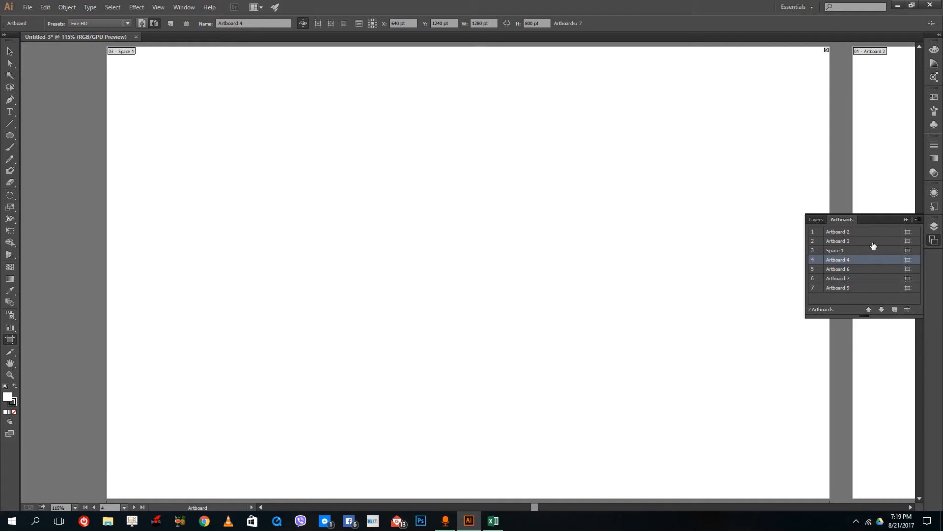
{"action": "mouse_move", "coordinate": [826, 233]}
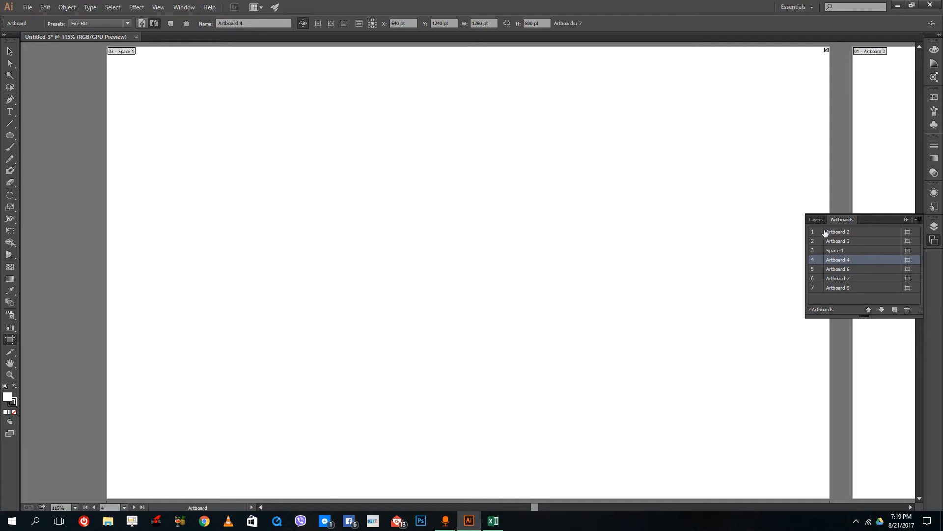
{"action": "mouse_move", "coordinate": [654, 218]}
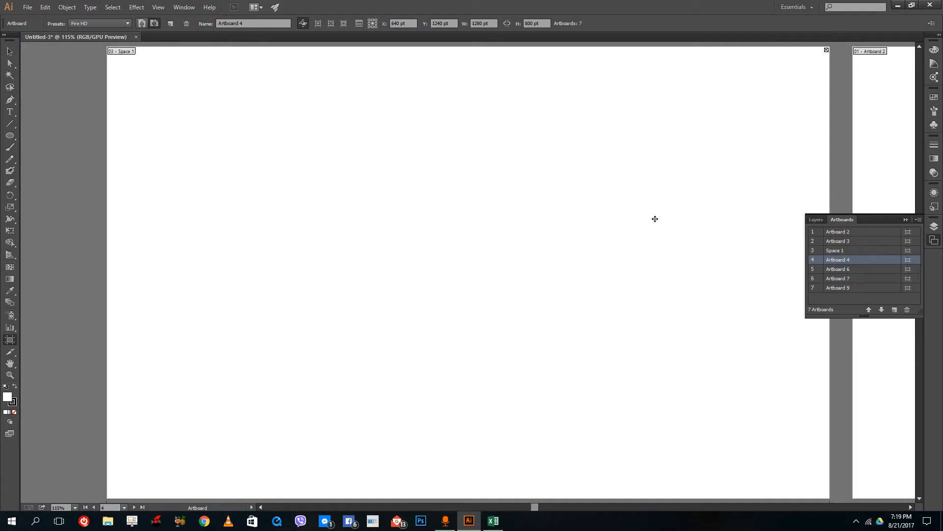
{"action": "mouse_move", "coordinate": [670, 167]}
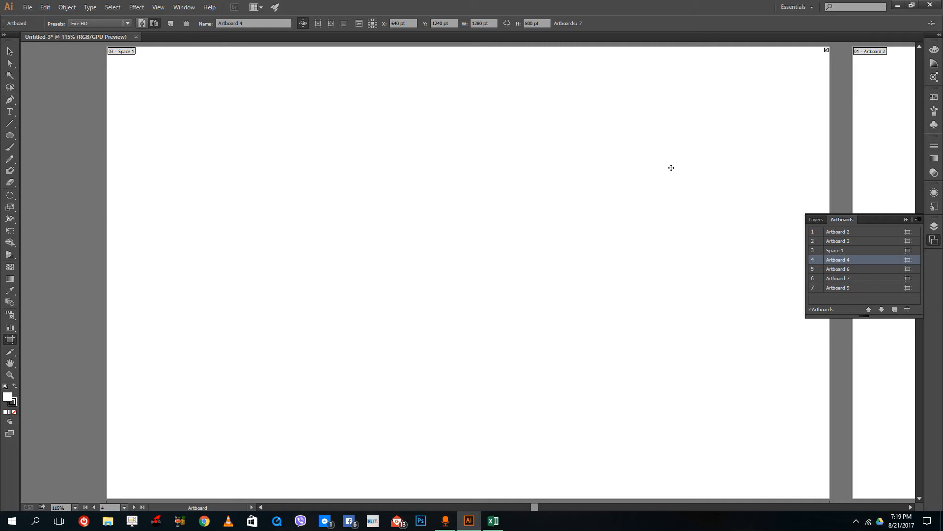
{"action": "mouse_move", "coordinate": [666, 142]}
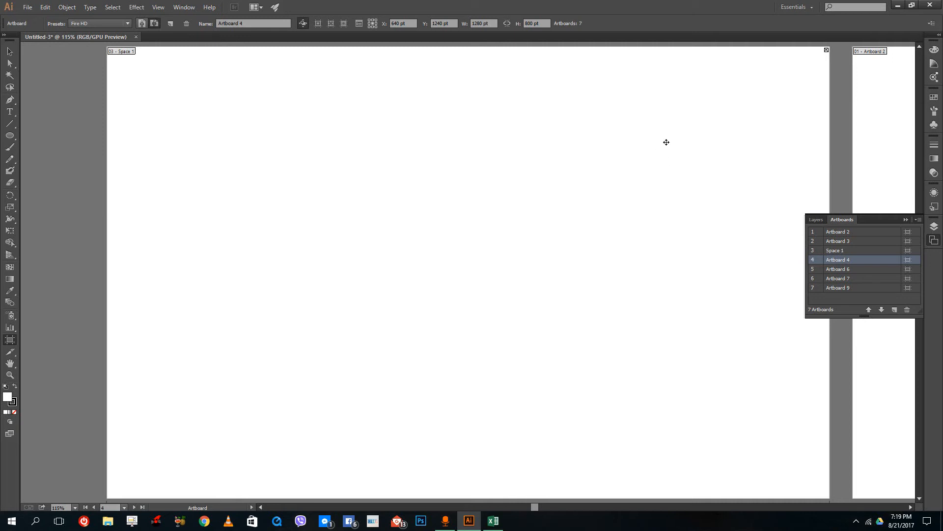